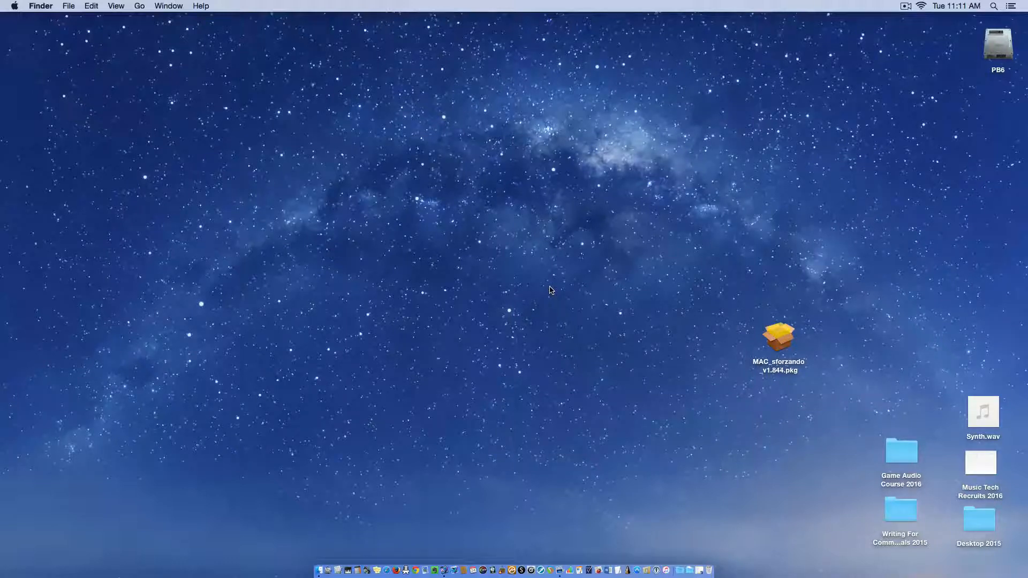
pyautogui.moveTo(585, 292)
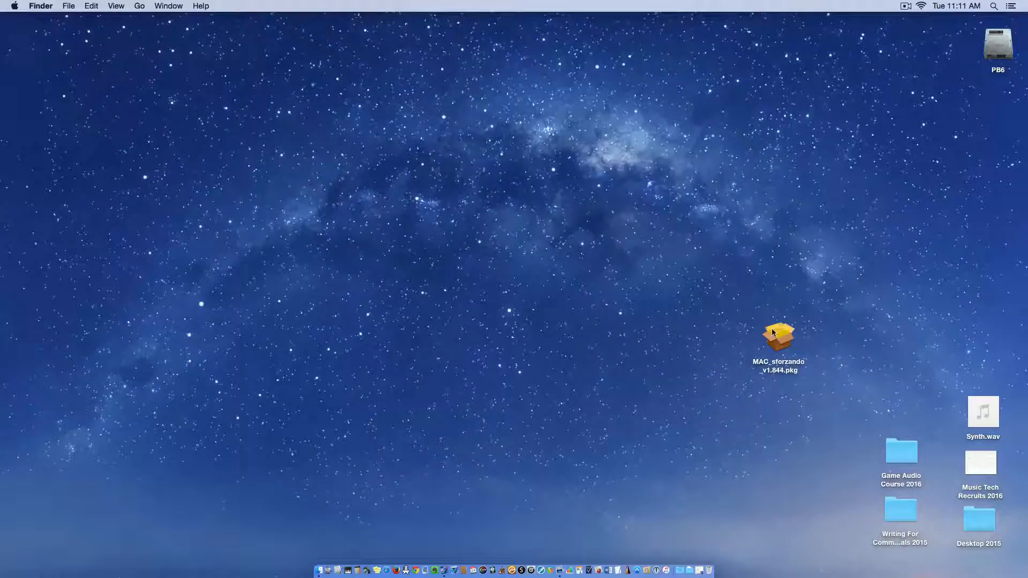
# Launch the sforzando .pkg and continue past Introduction, Read Me and License text.
pyautogui.doubleClick(779, 337)
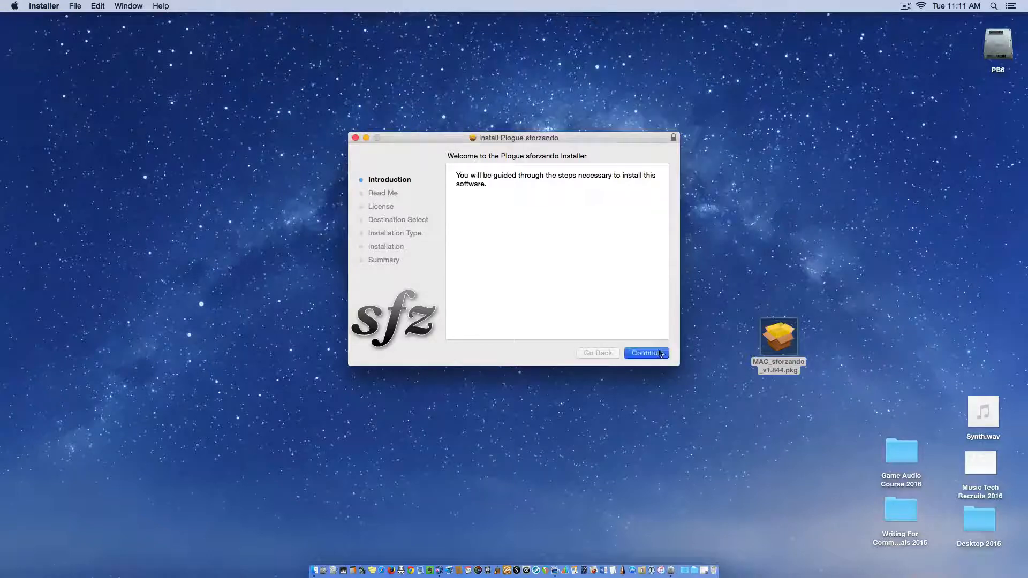
pyautogui.click(645, 353)
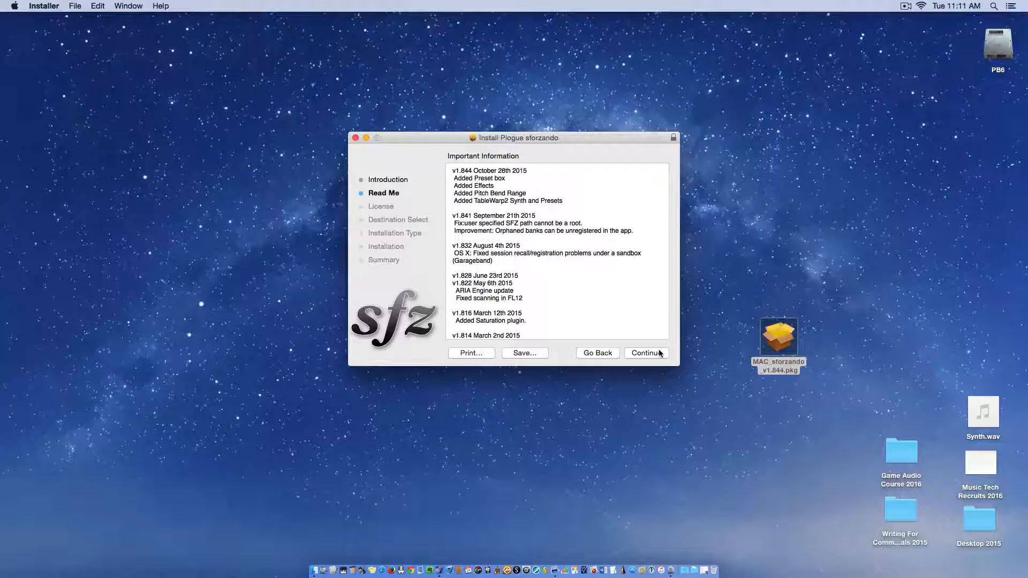
pyautogui.click(645, 352)
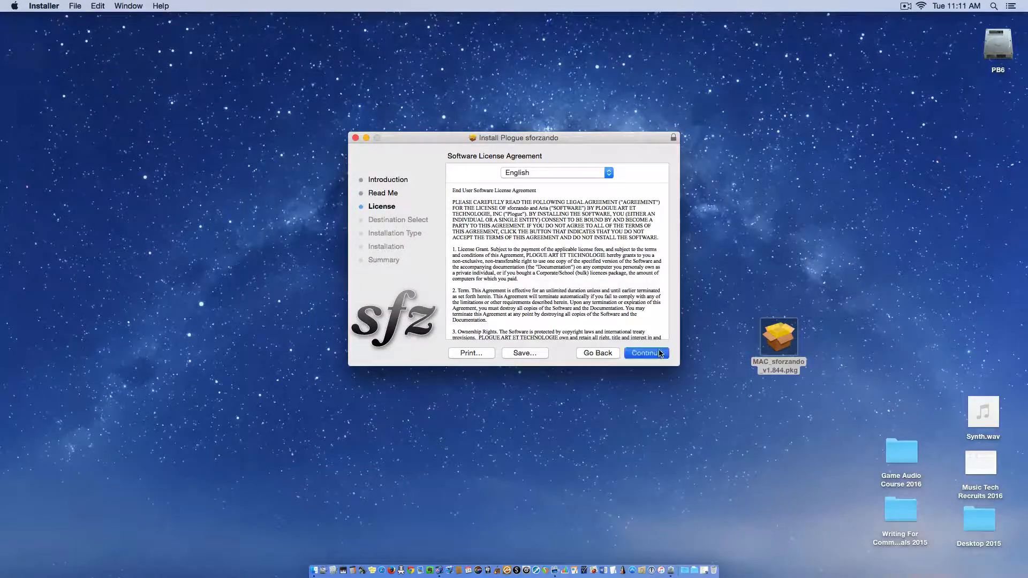
pyautogui.click(645, 352)
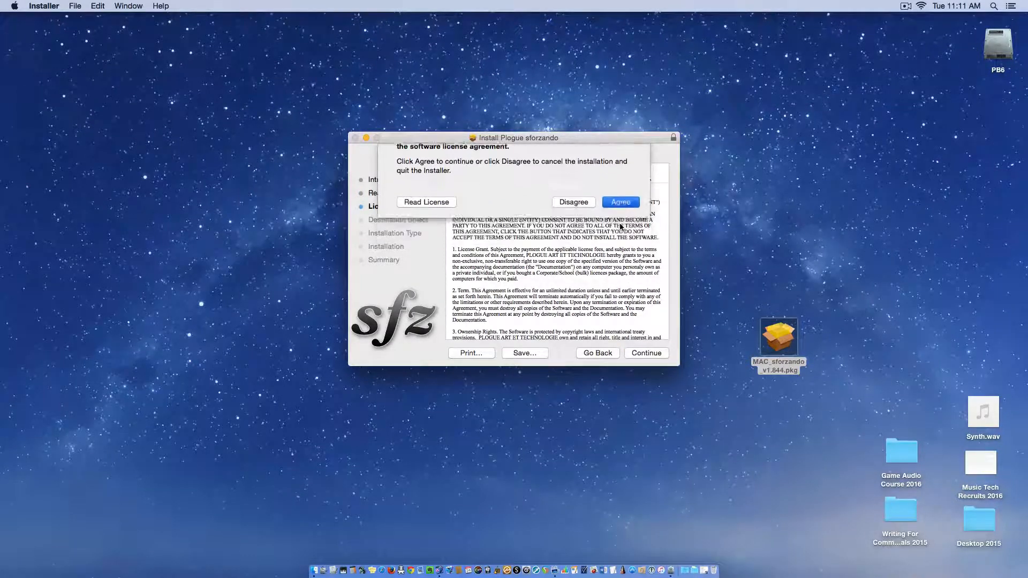
# Agree to the sforzando license, reaching Destination Select with disk PB6.
pyautogui.click(619, 201)
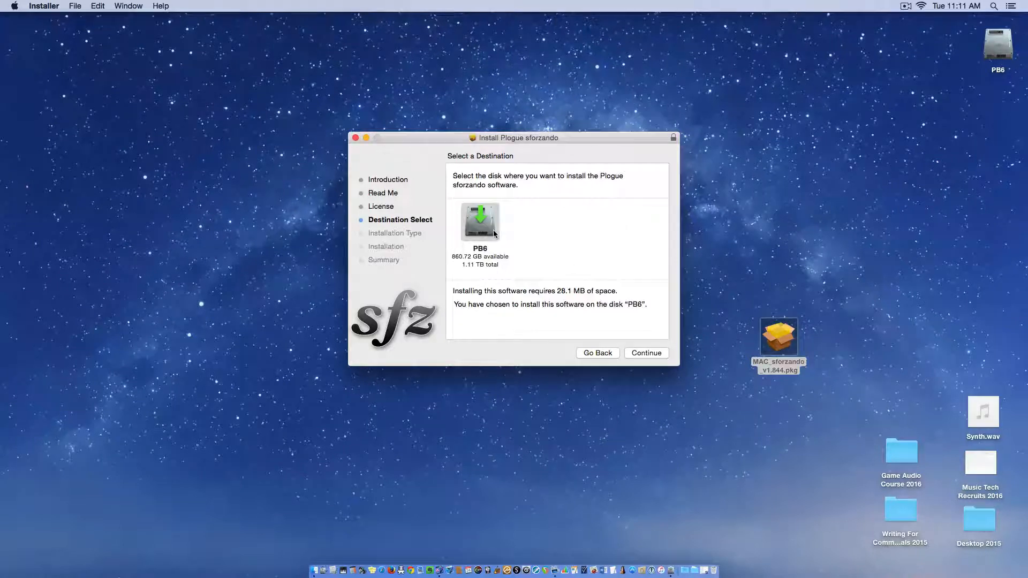
pyautogui.moveTo(480, 232)
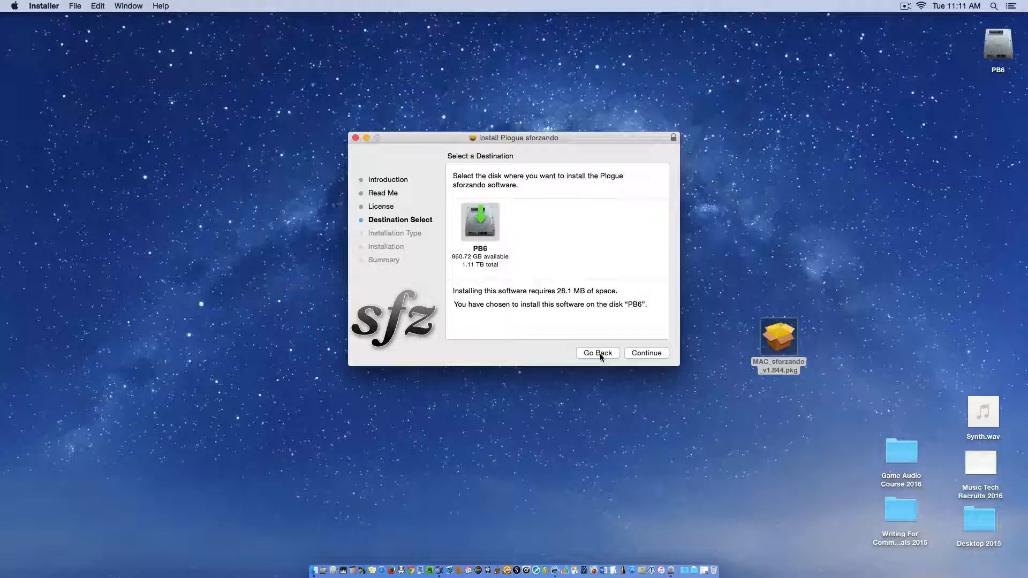
# Close the sforzando Installer window, returning to the Finder desktop.
pyautogui.click(355, 138)
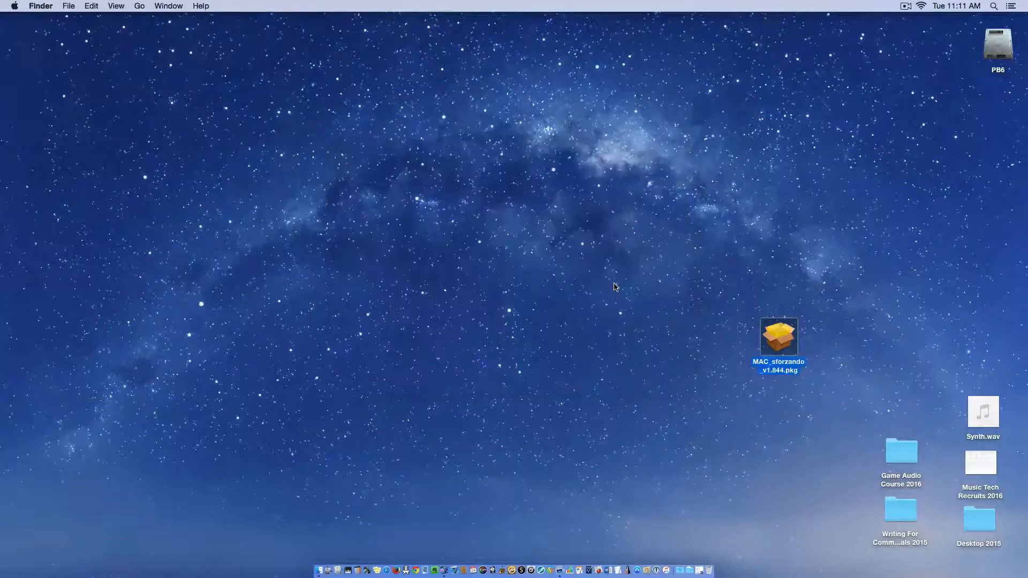
pyautogui.moveTo(531, 529)
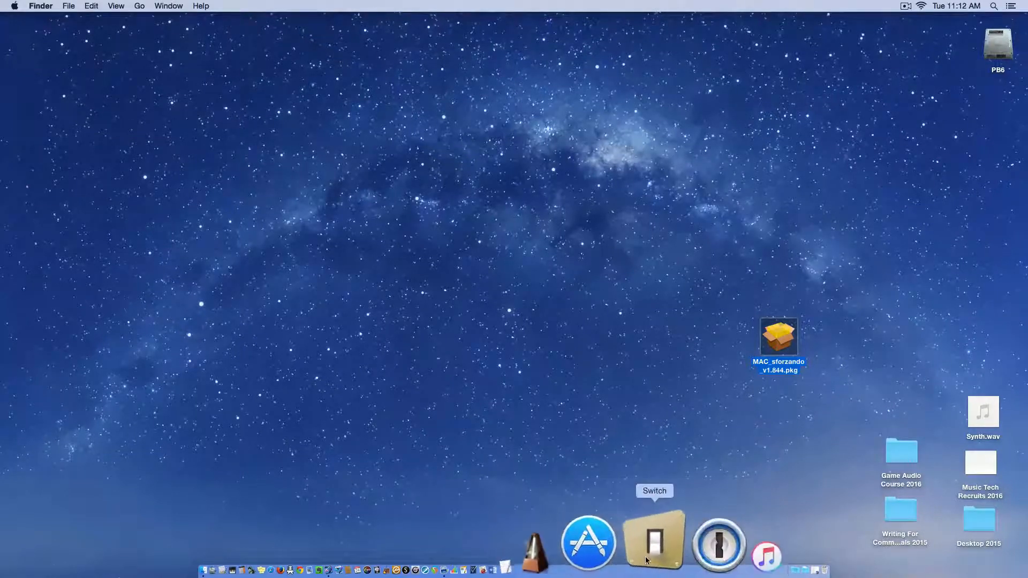
# Launch REAPER from the Dock and close the New Version Notification.
pyautogui.click(546, 525)
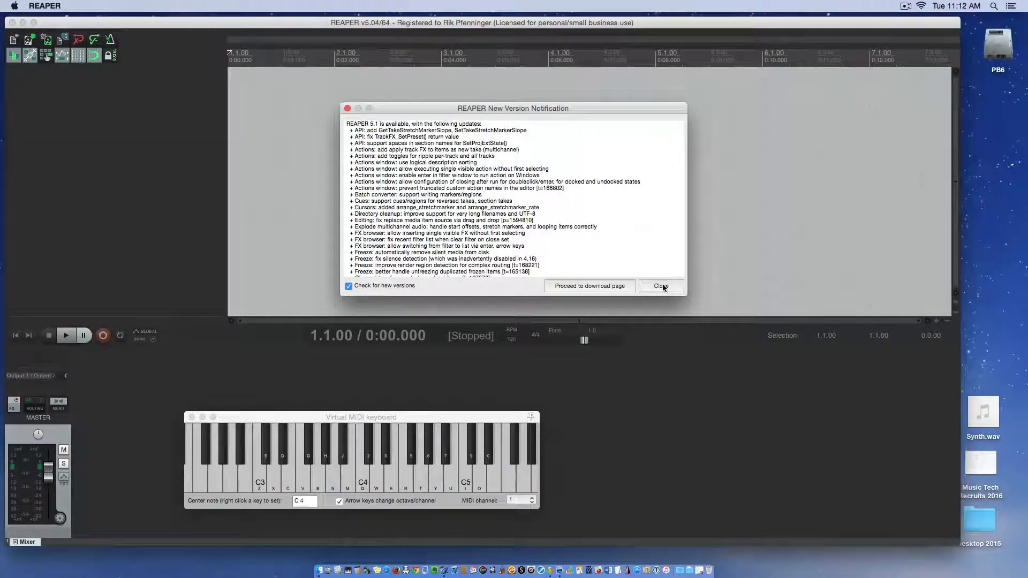
pyautogui.click(661, 286)
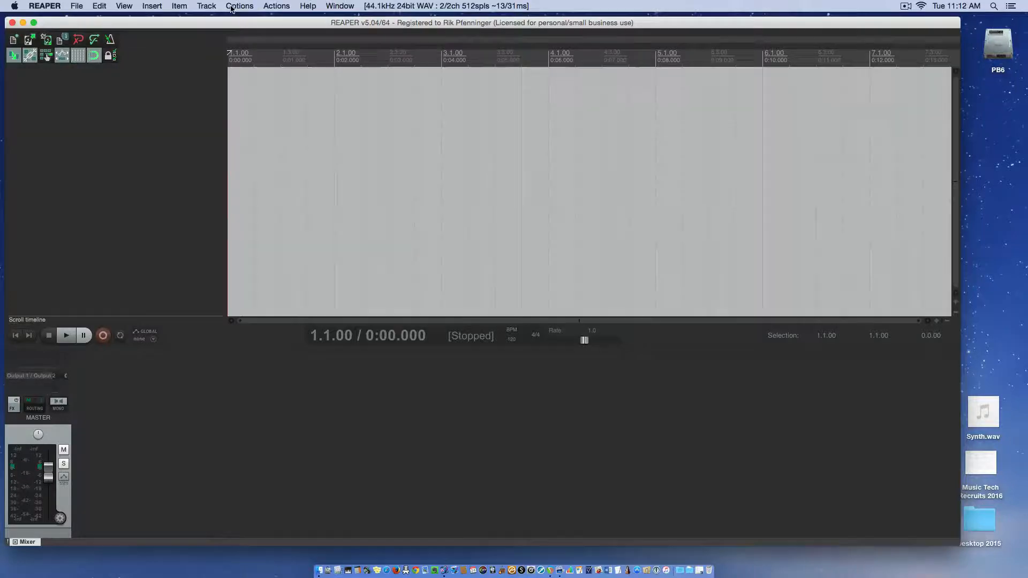
# Check the Apple and REAPER menus, then show the Options menu listing Preferences.
pyautogui.click(239, 7)
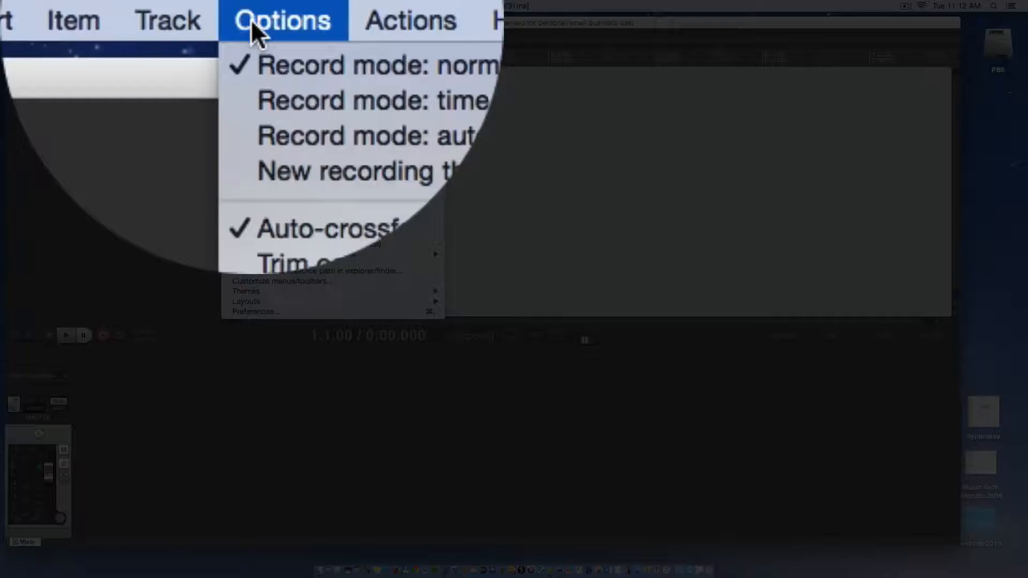
pyautogui.click(49, 19)
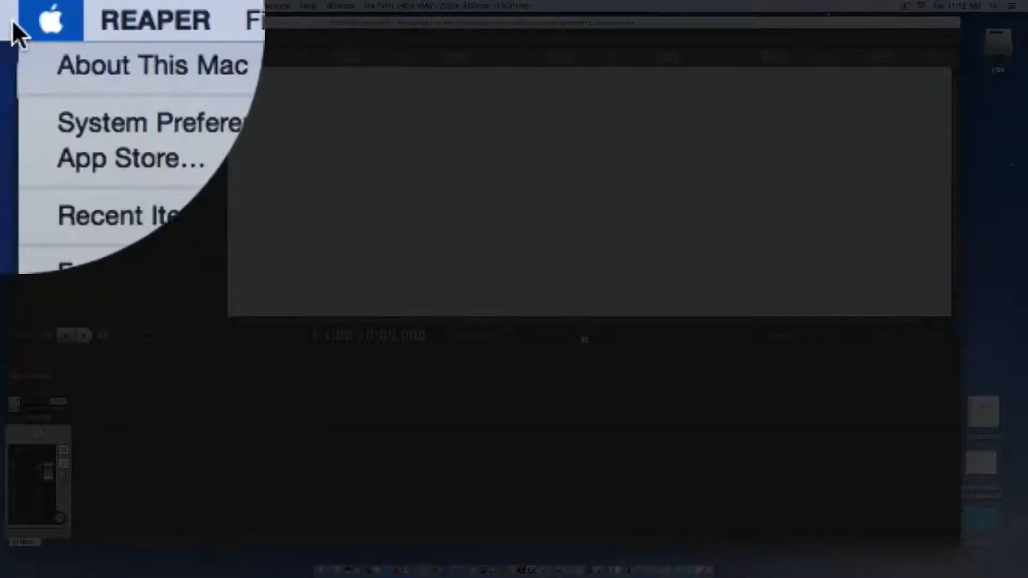
pyautogui.click(45, 6)
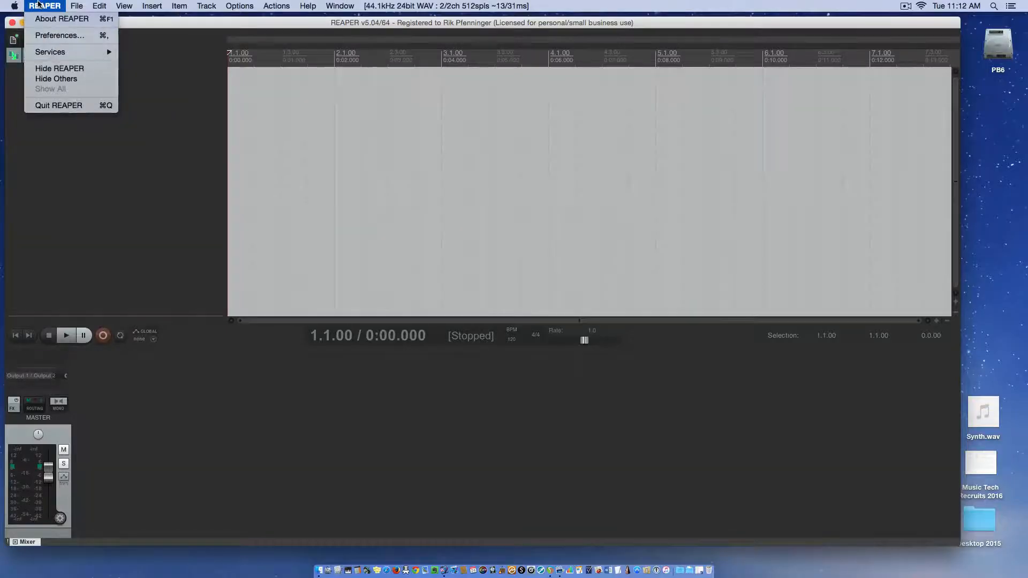
pyautogui.click(239, 6)
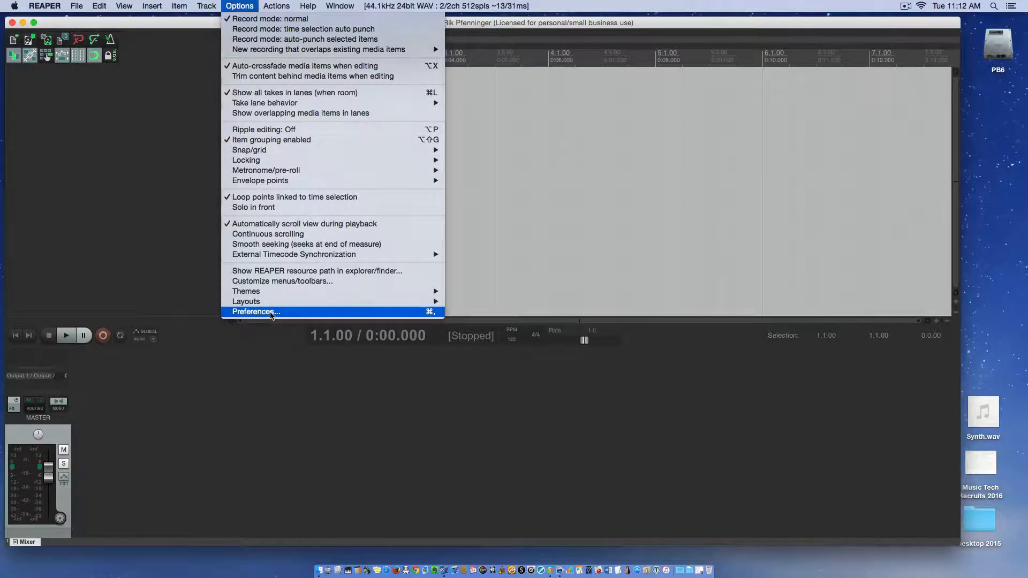
# Show REAPER Preferences on the Plug-ins > VST page with its plug-in paths.
pyautogui.click(255, 311)
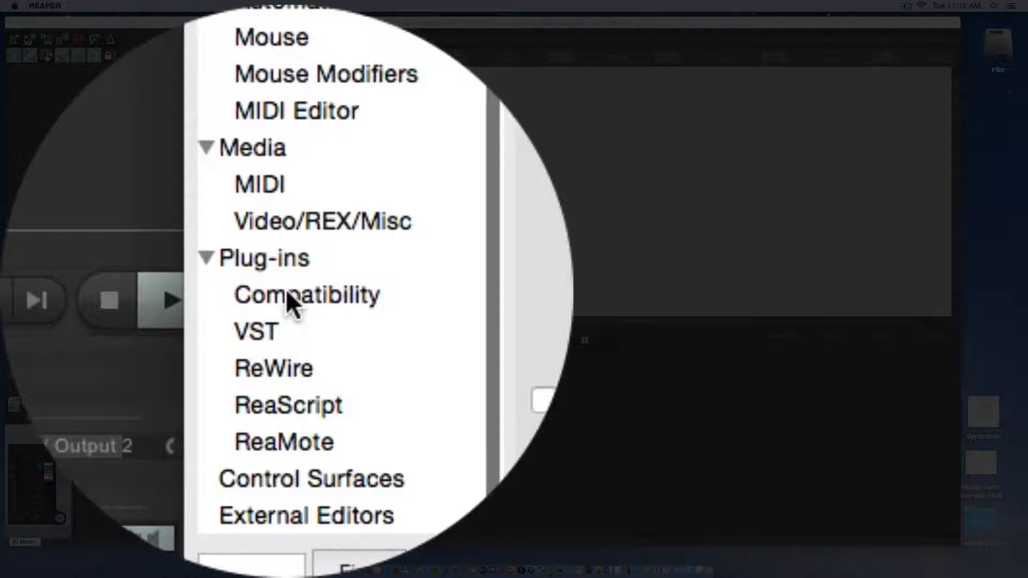
pyautogui.click(255, 332)
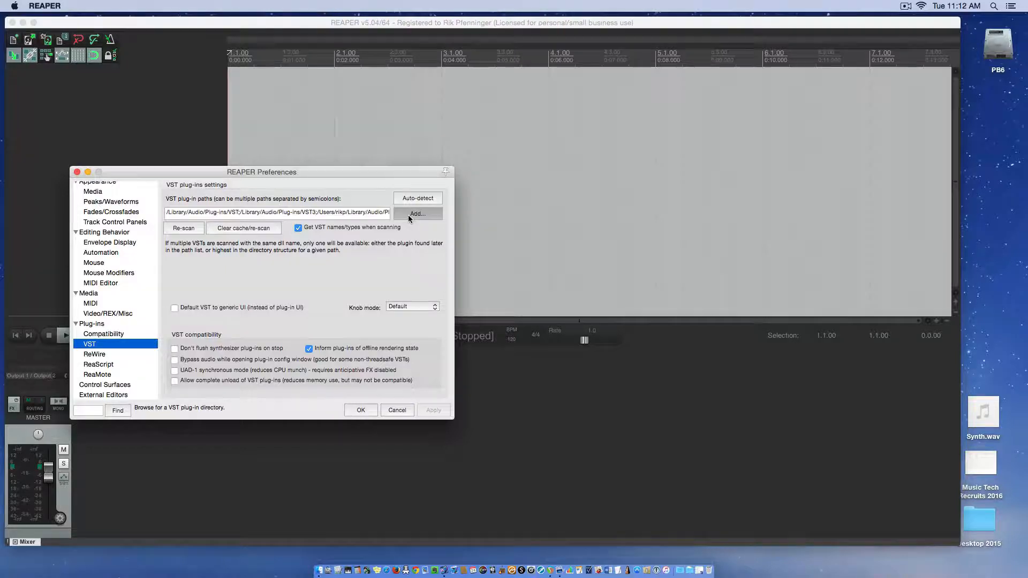
pyautogui.click(417, 215)
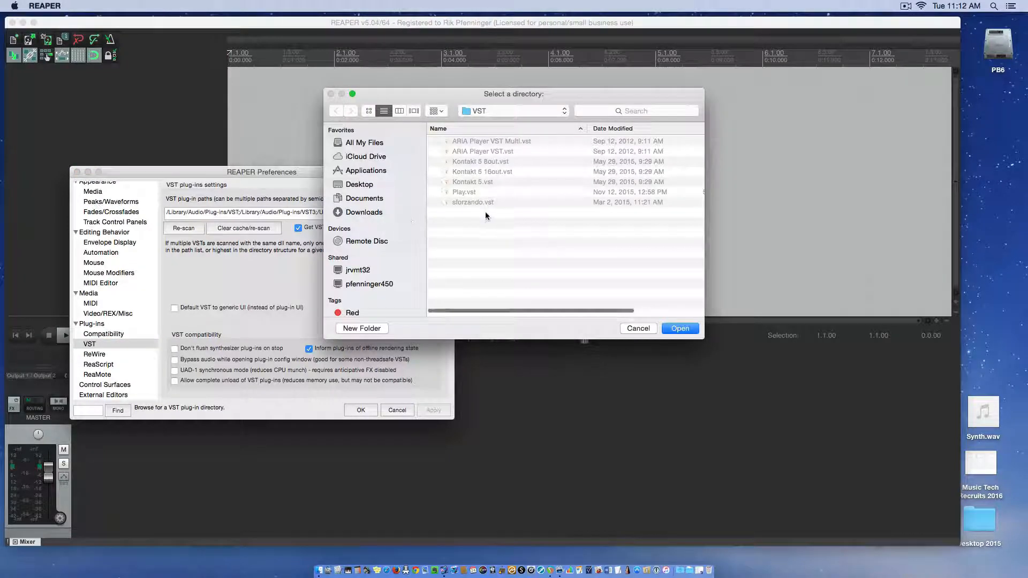
pyautogui.click(359, 184)
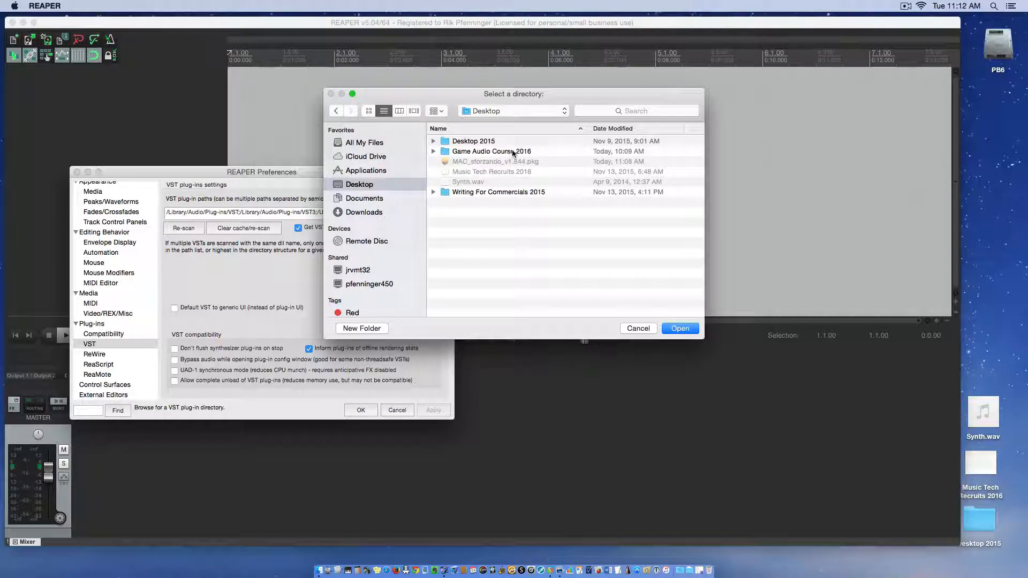
pyautogui.moveTo(656, 317)
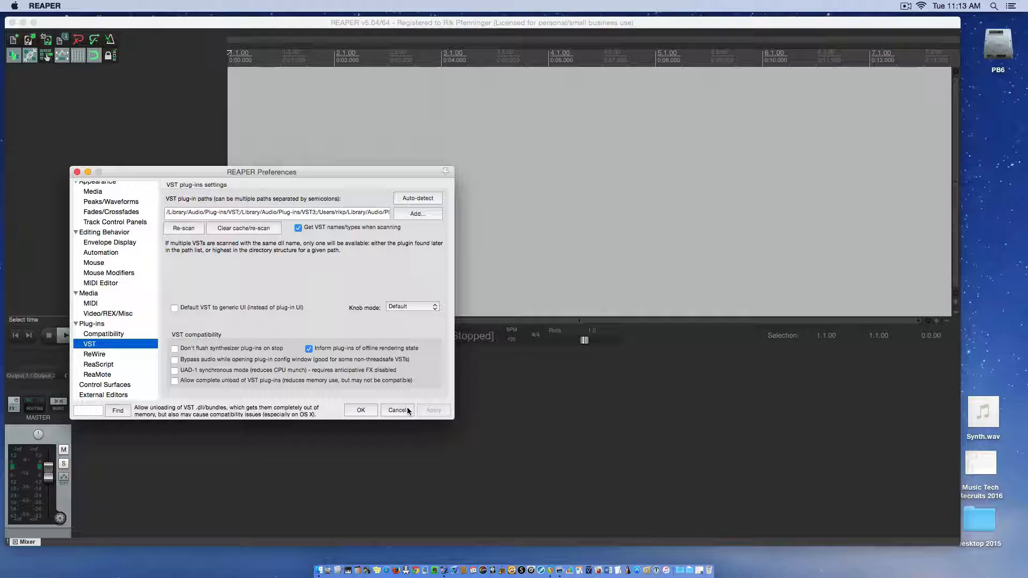
# Cancel out of REAPER Preferences back to the empty project.
pyautogui.click(398, 410)
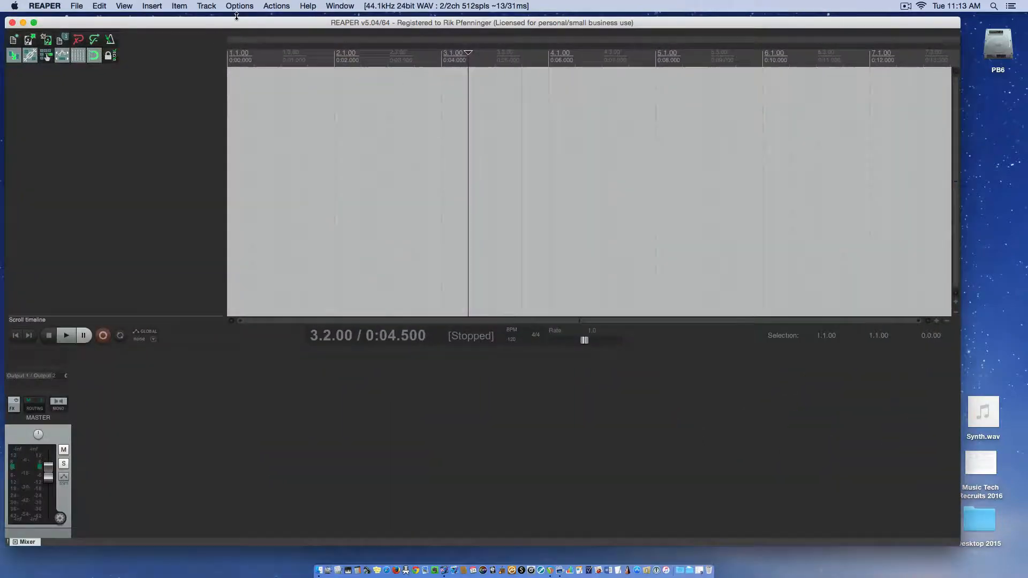
# Choose Track > Insert virtual instrument on new track.
pyautogui.click(205, 7)
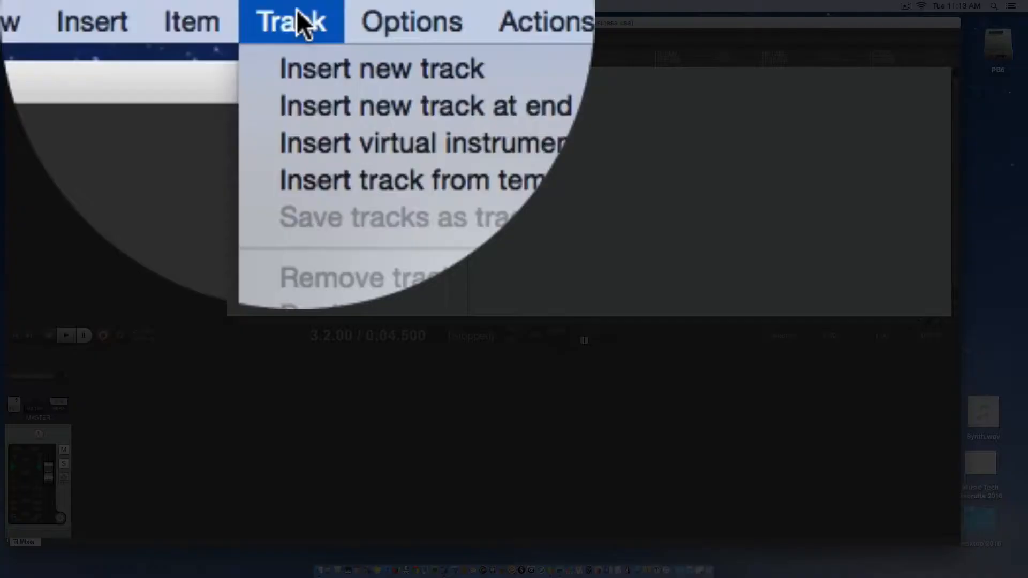
pyautogui.moveTo(426, 143)
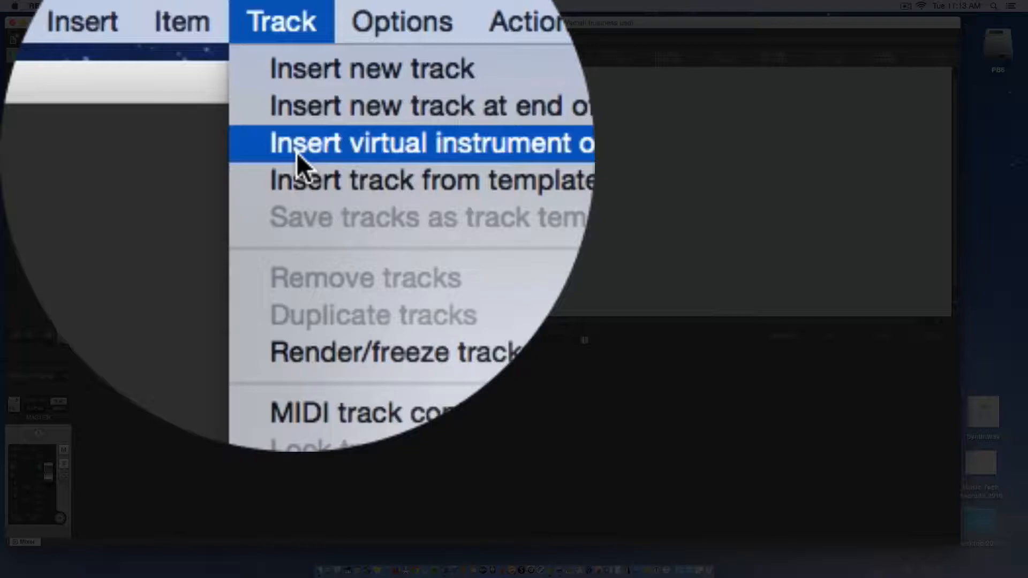
pyautogui.click(430, 142)
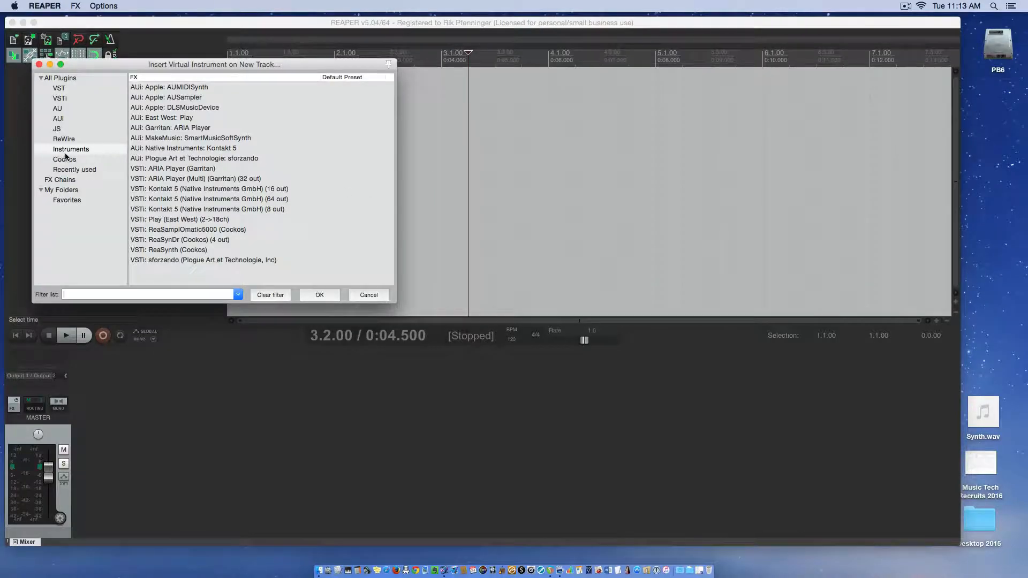
# Filter to Instruments and create a new track with VSTi: sforzando (Plogue).
pyautogui.click(71, 148)
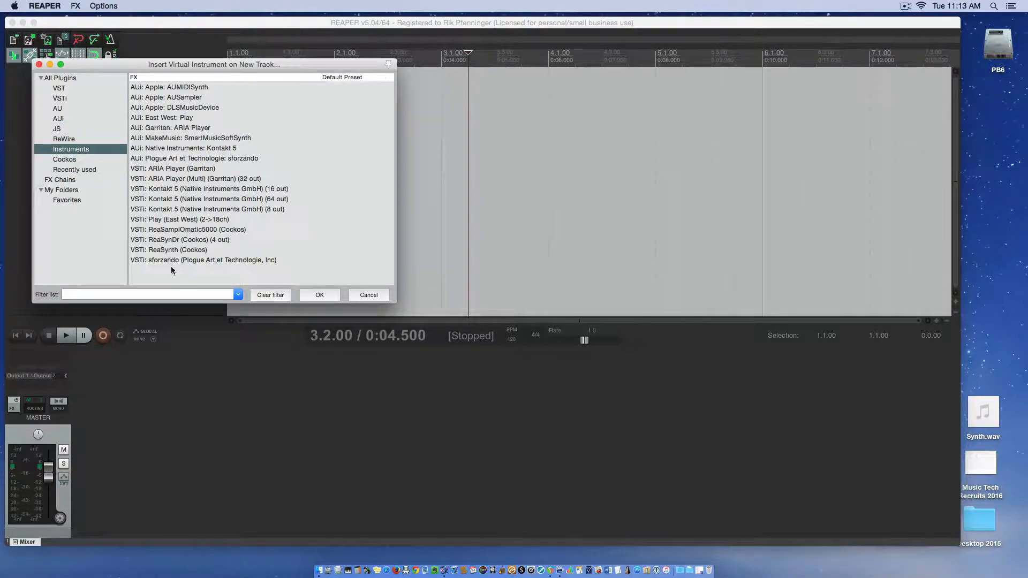
pyautogui.click(203, 259)
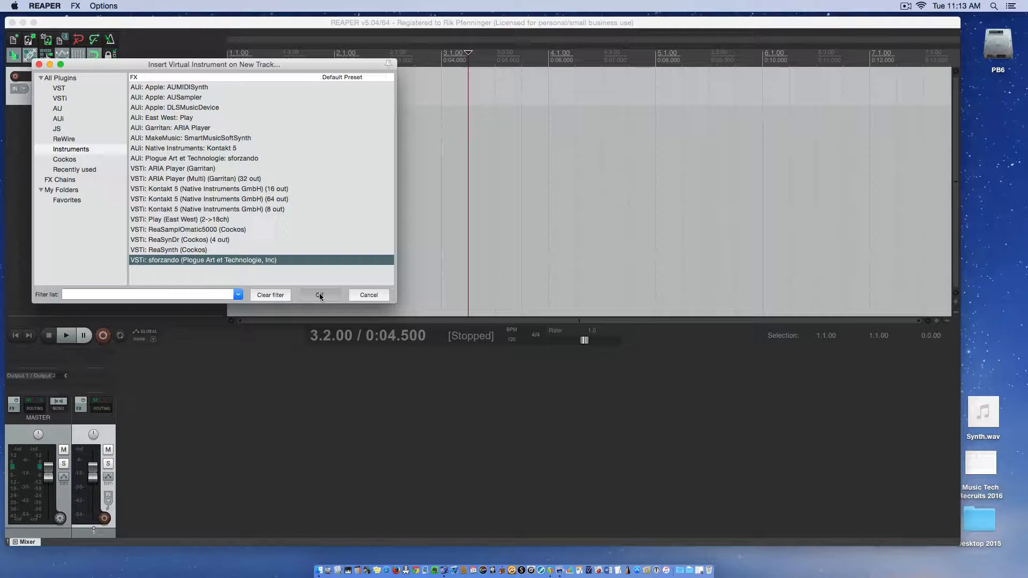
pyautogui.click(319, 294)
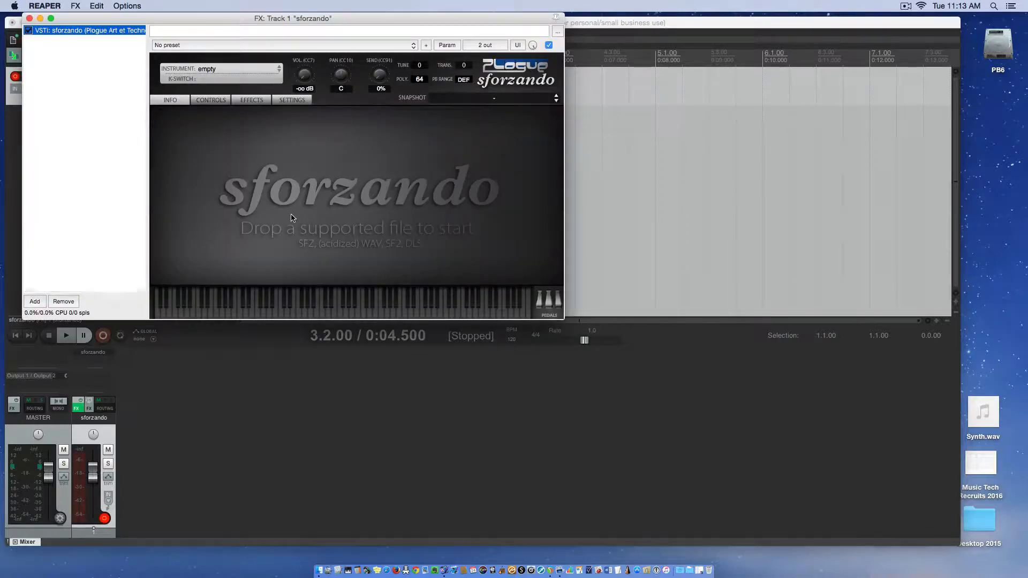